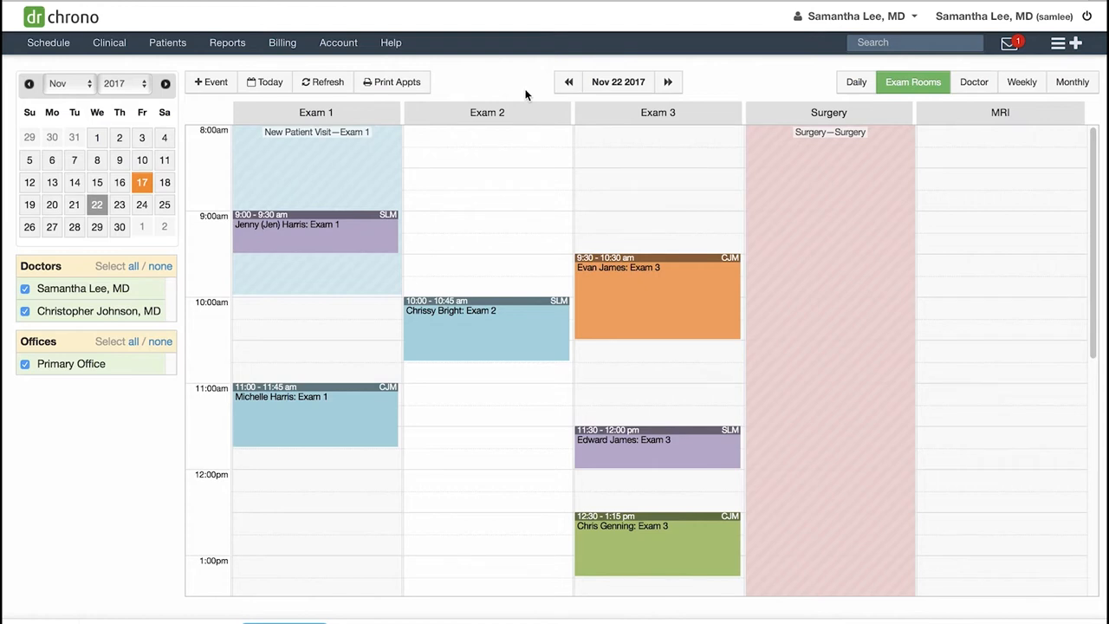
# - Go to the Form Builder from the Clinical menu's Form Tools
pyautogui.click(109, 42)
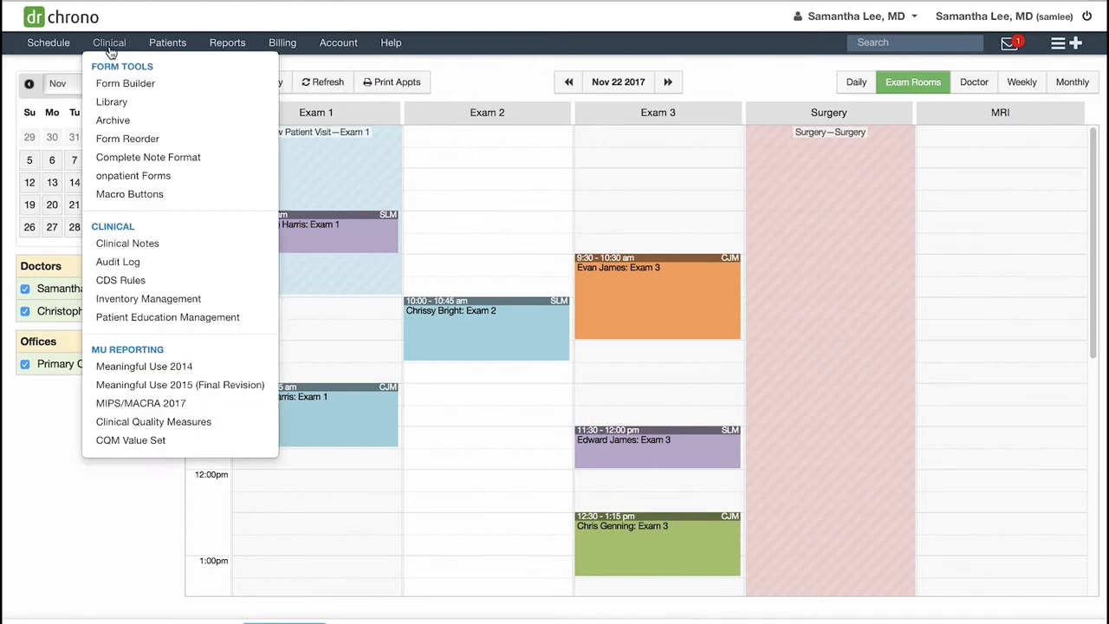
pyautogui.moveTo(125, 84)
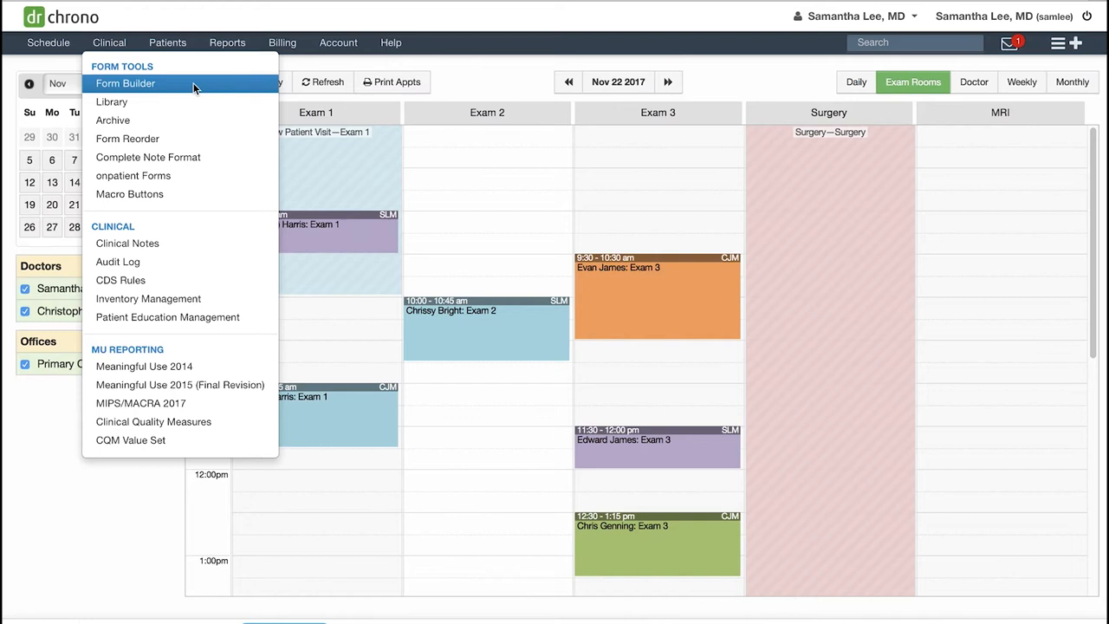
pyautogui.click(125, 83)
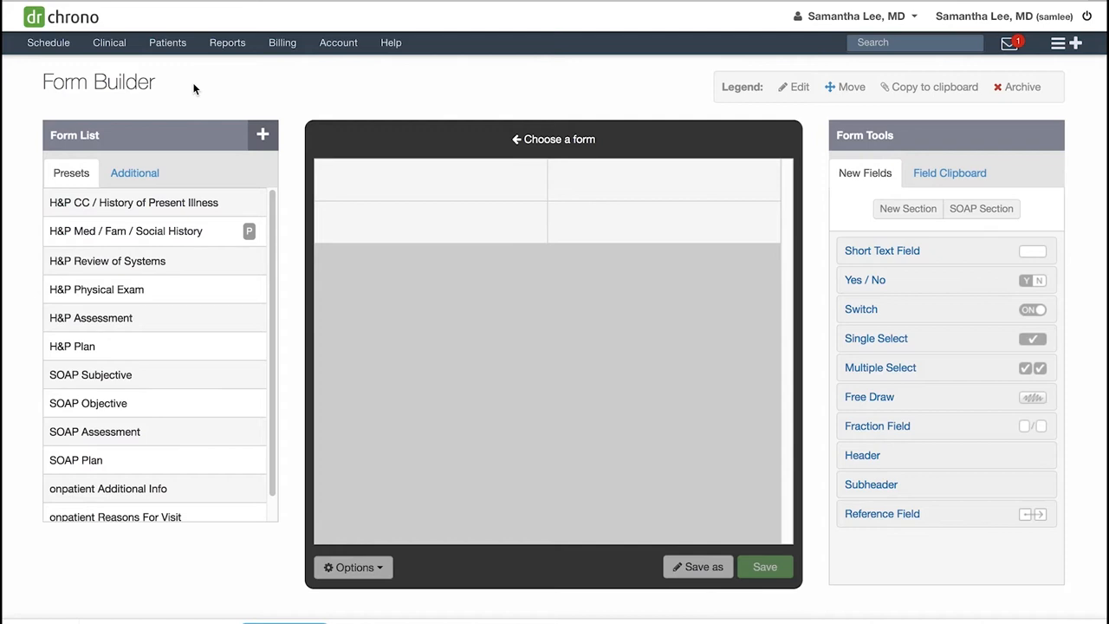
pyautogui.moveTo(904, 163)
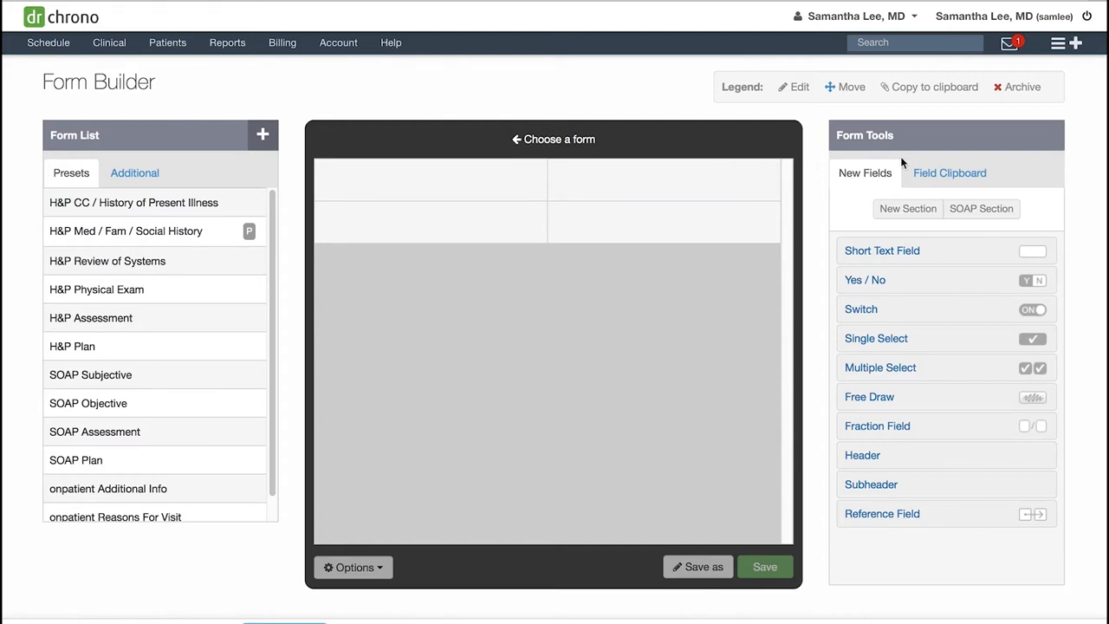
pyautogui.moveTo(921, 137)
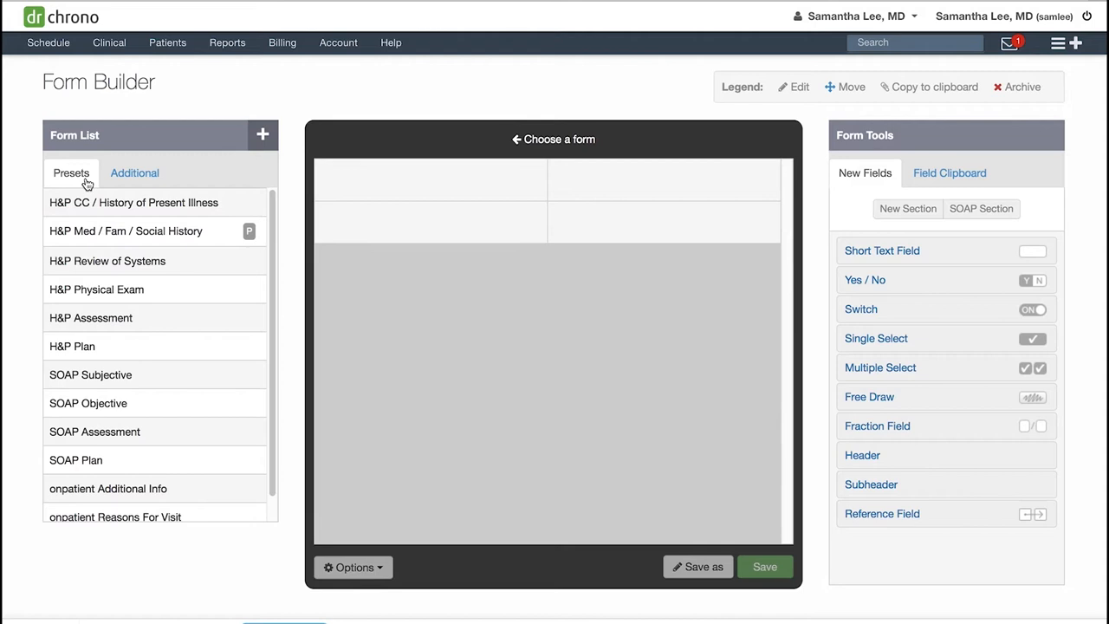
# - Load the H&P CC / History of Present Illness preset into the builder
pyautogui.click(133, 202)
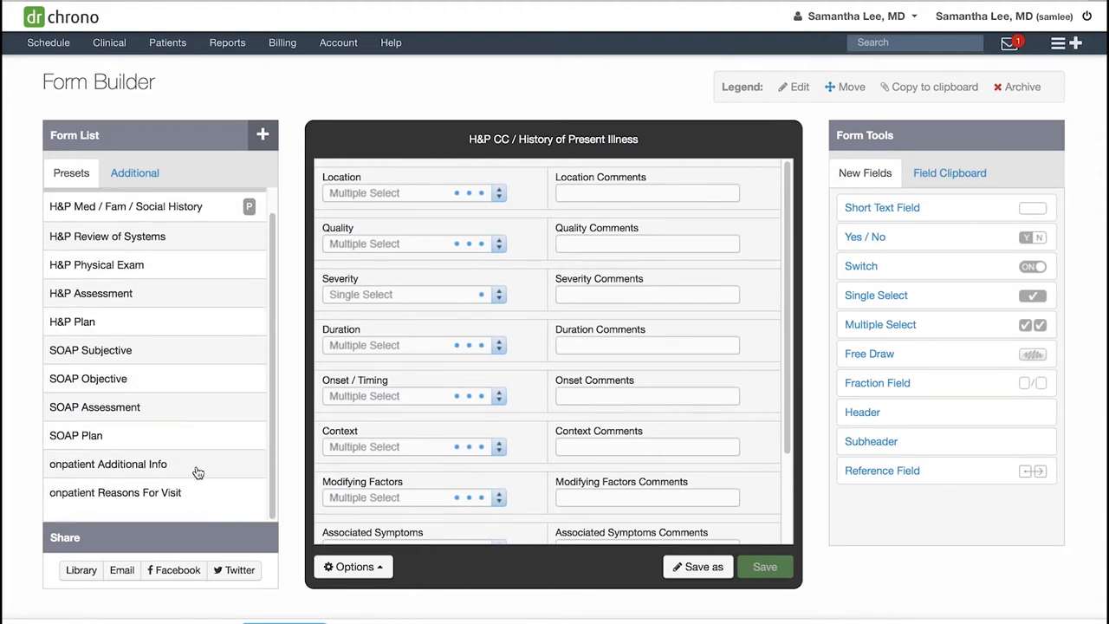
# - Preview the onpatient Additional Info and Reasons For Visit presets, then show the Additional forms list
pyautogui.click(107, 463)
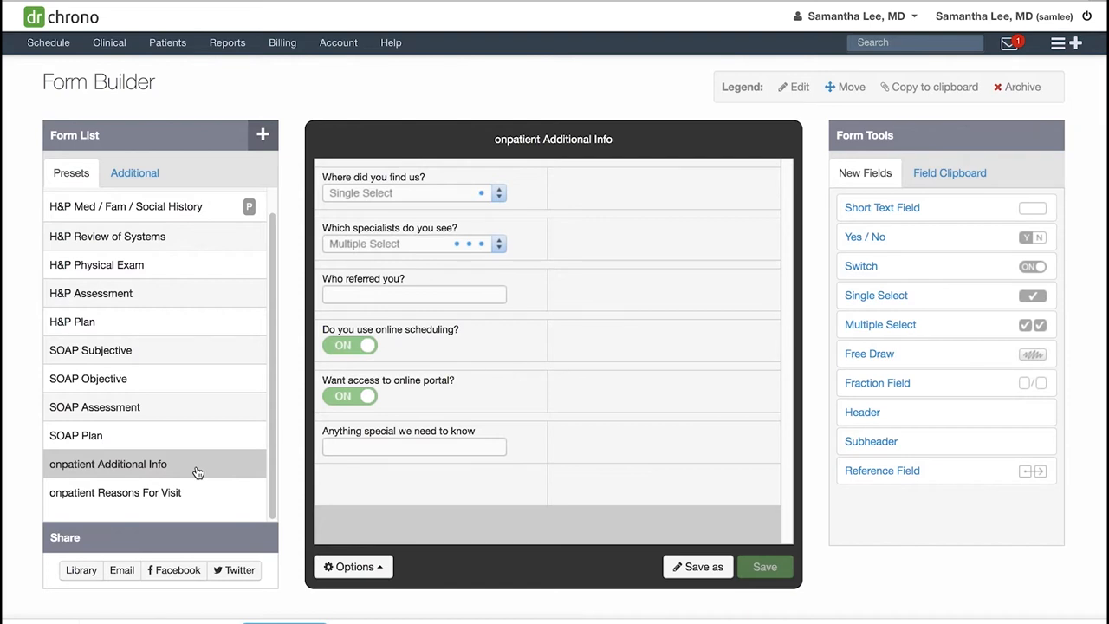
pyautogui.click(115, 492)
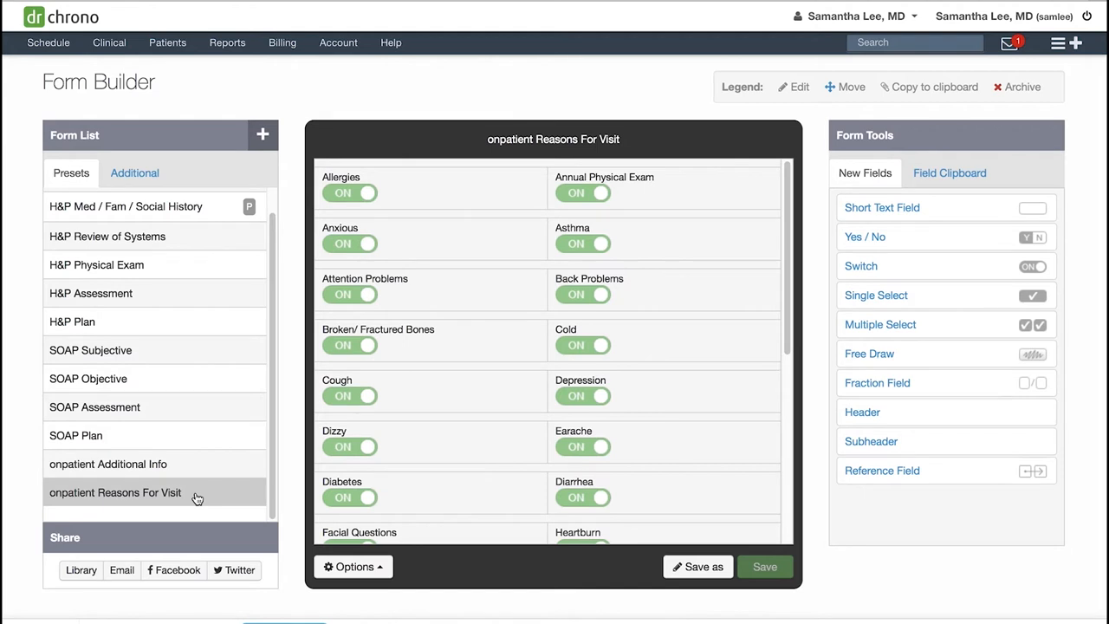
pyautogui.click(134, 173)
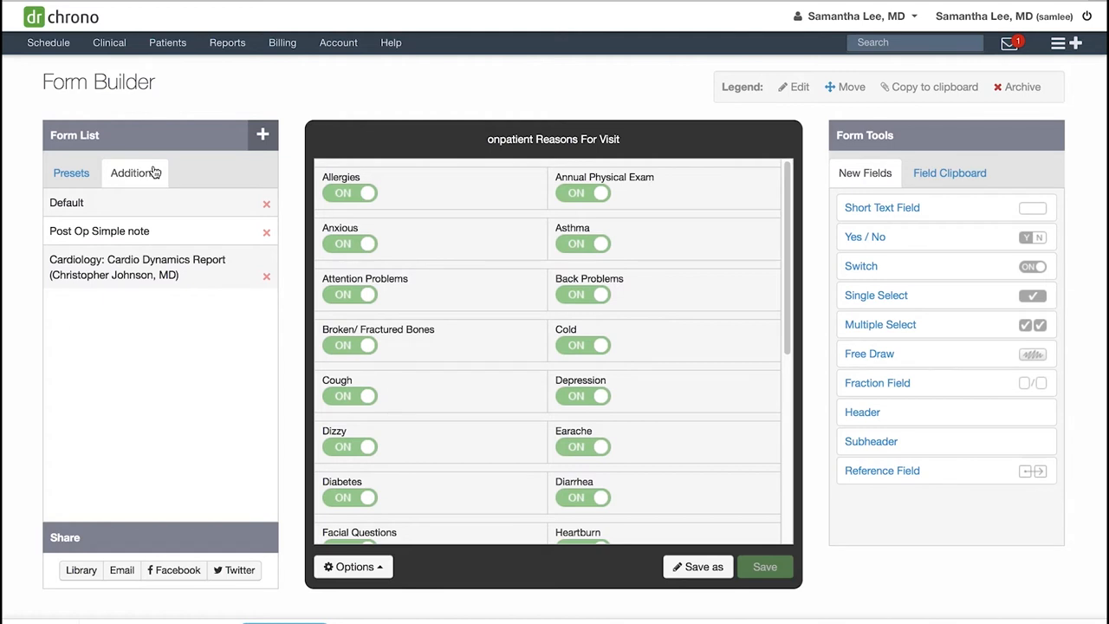
pyautogui.moveTo(732, 171)
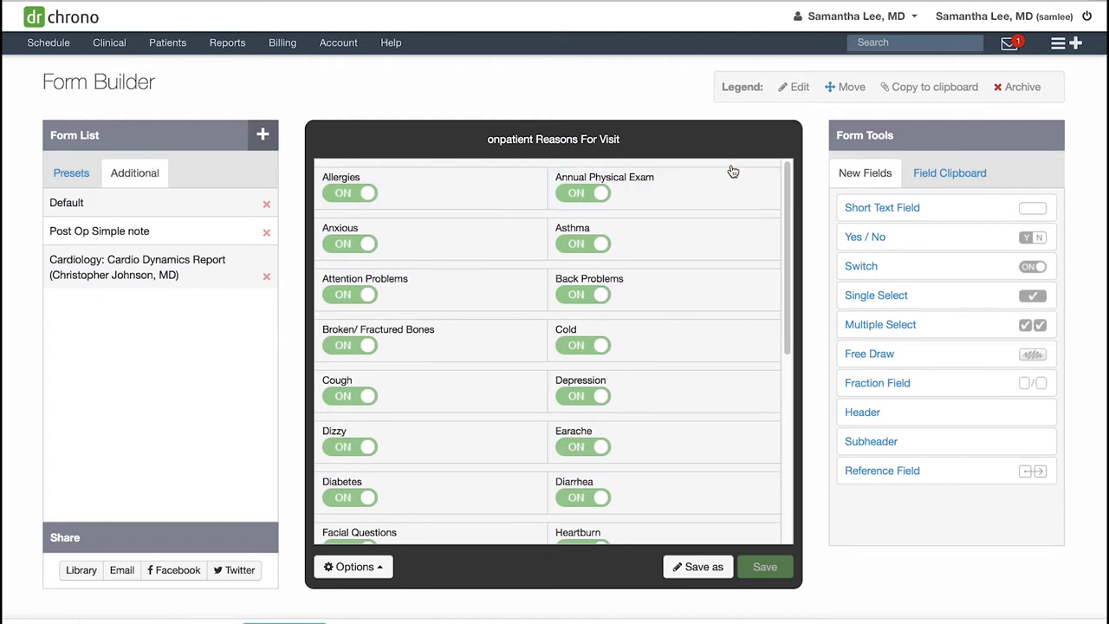
pyautogui.moveTo(942, 141)
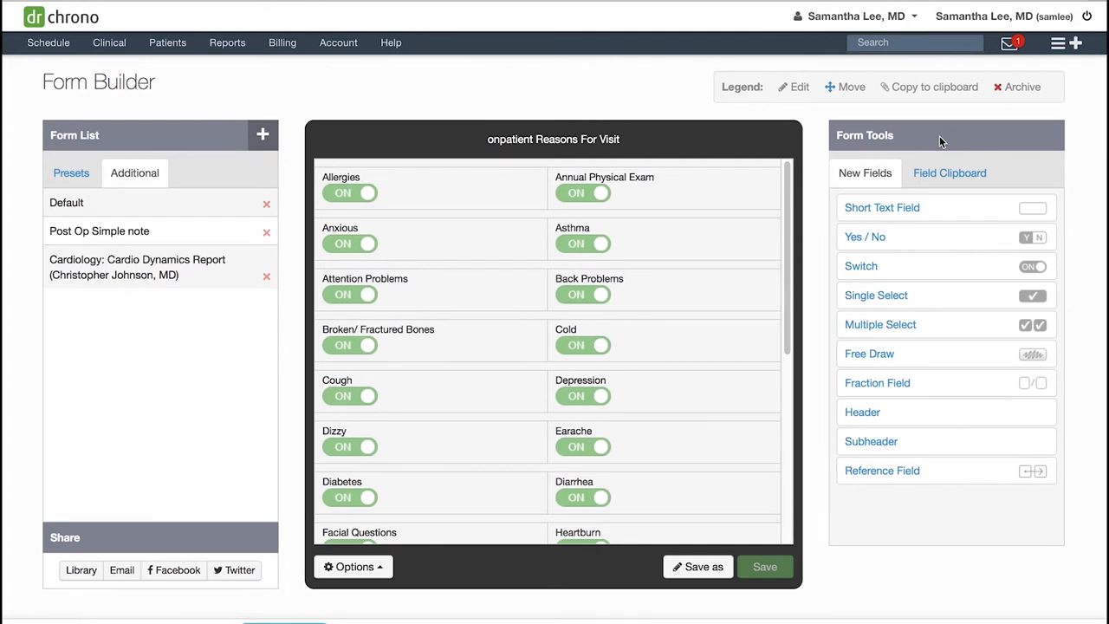
# - Show the empty Field Clipboard and the form's Options menu
pyautogui.click(949, 172)
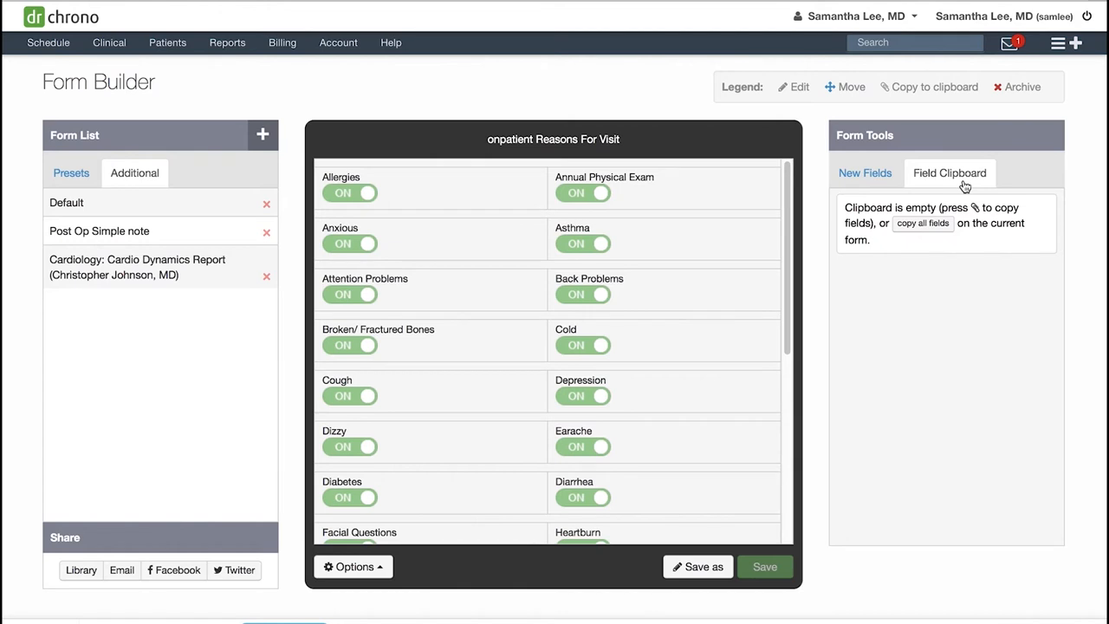
pyautogui.moveTo(440, 581)
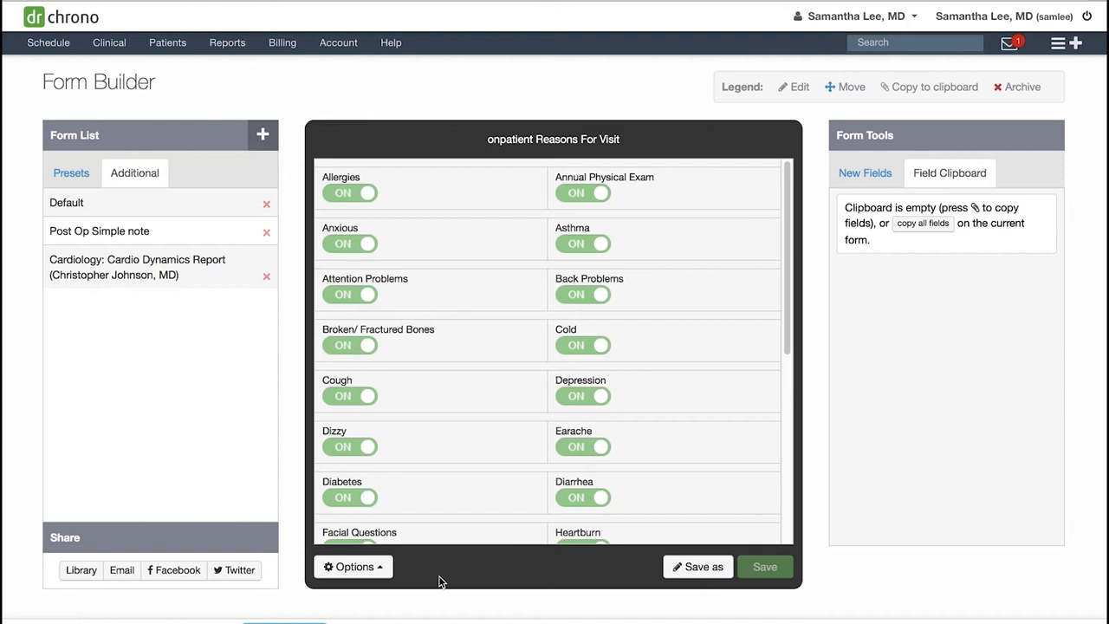
pyautogui.click(352, 565)
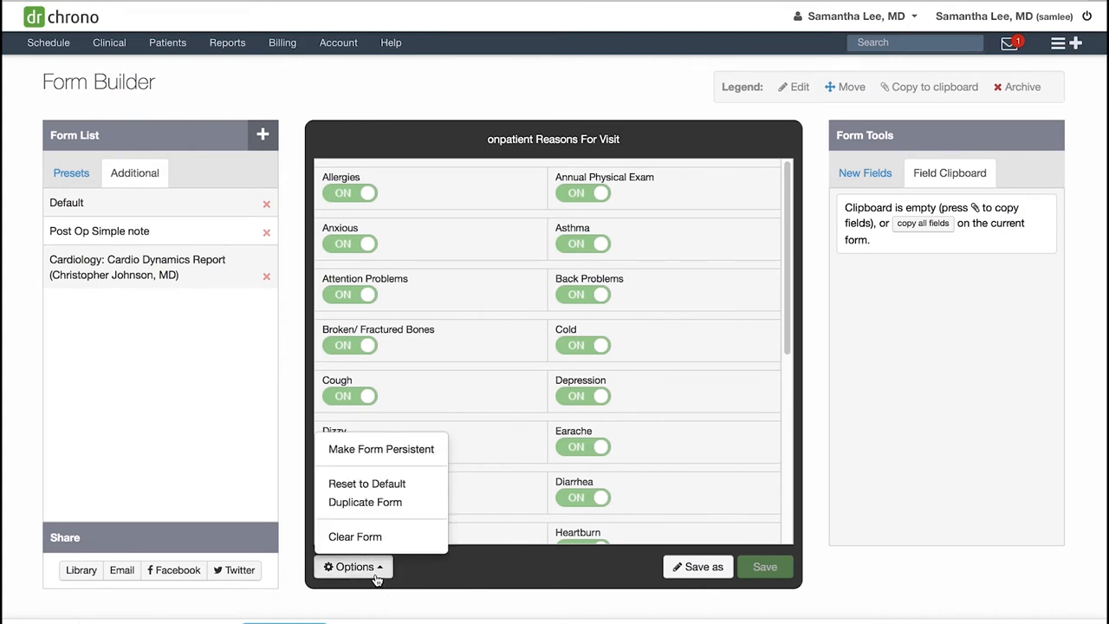
# - Dismiss the Options menu and show the Presets form list again
pyautogui.click(352, 567)
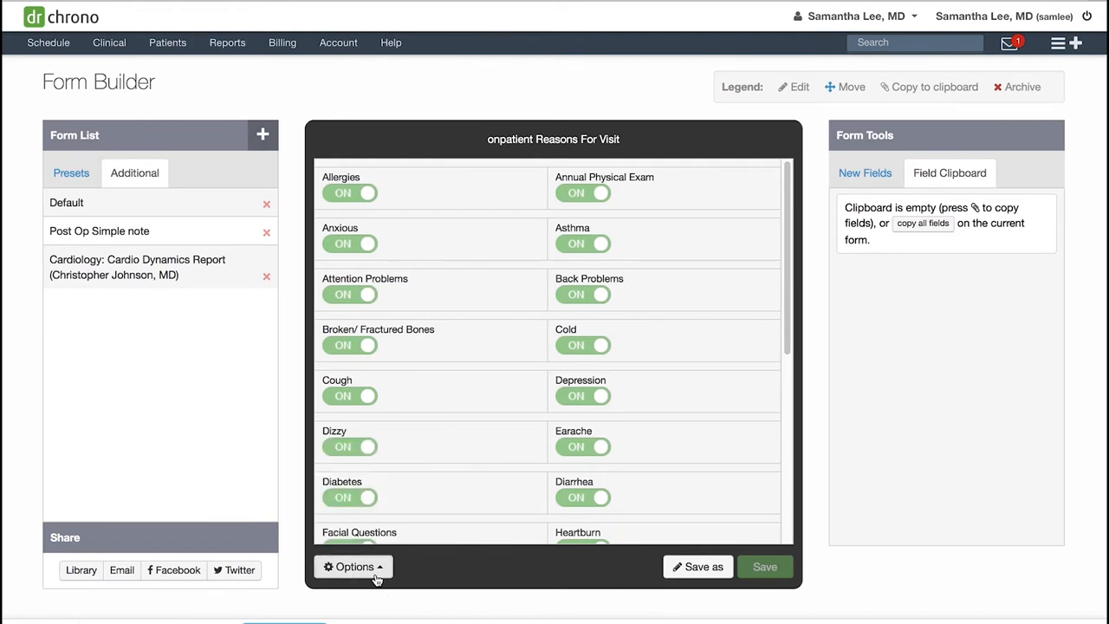
pyautogui.moveTo(268, 576)
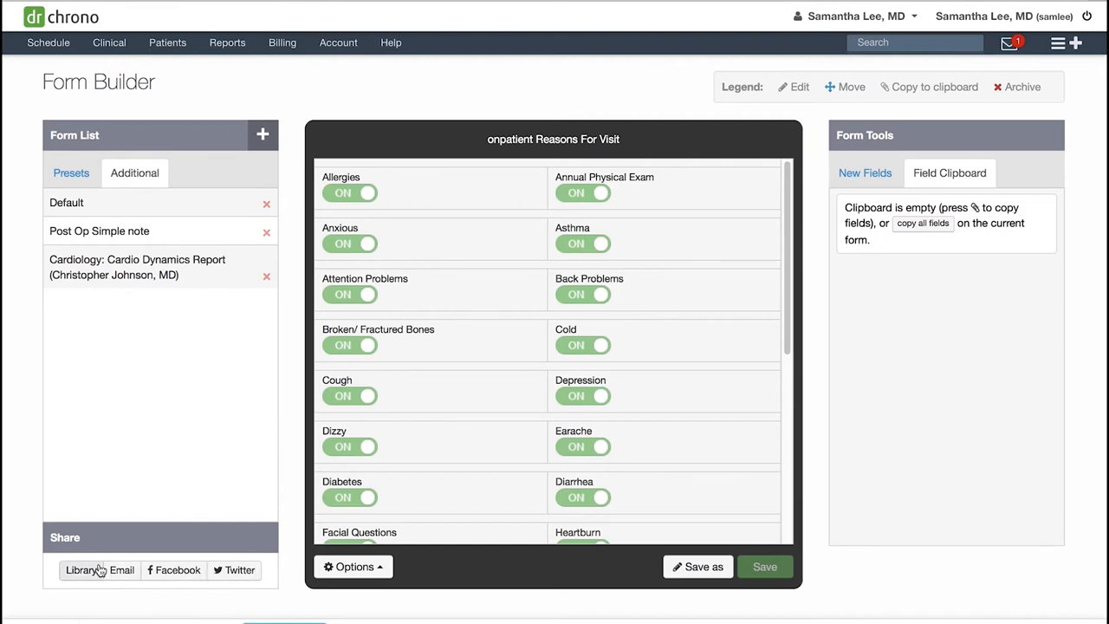
pyautogui.moveTo(121, 569)
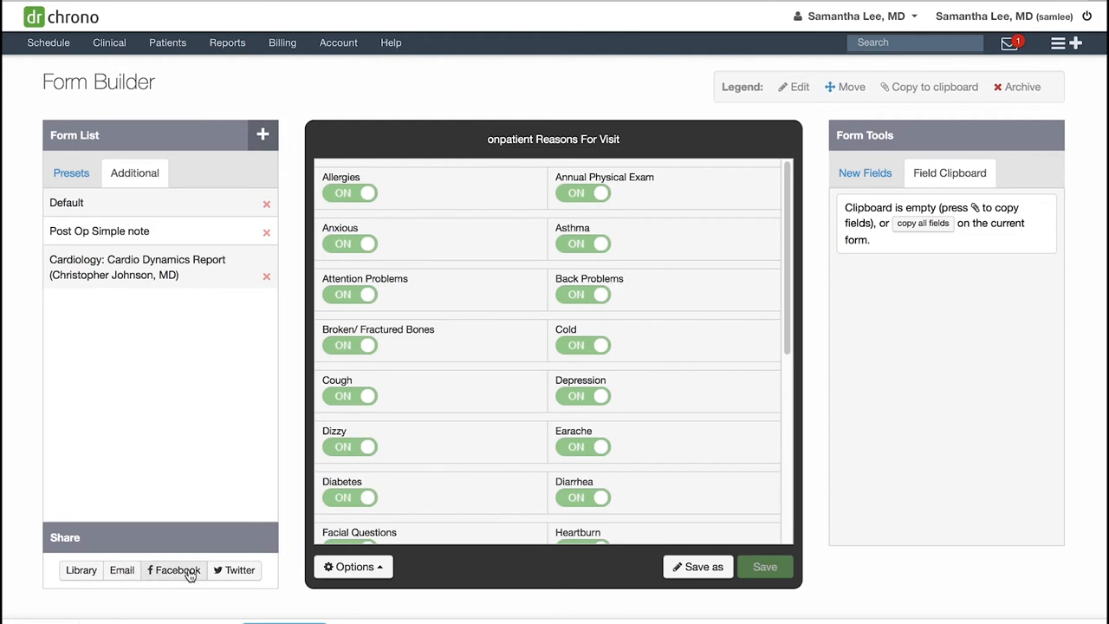
pyautogui.click(71, 172)
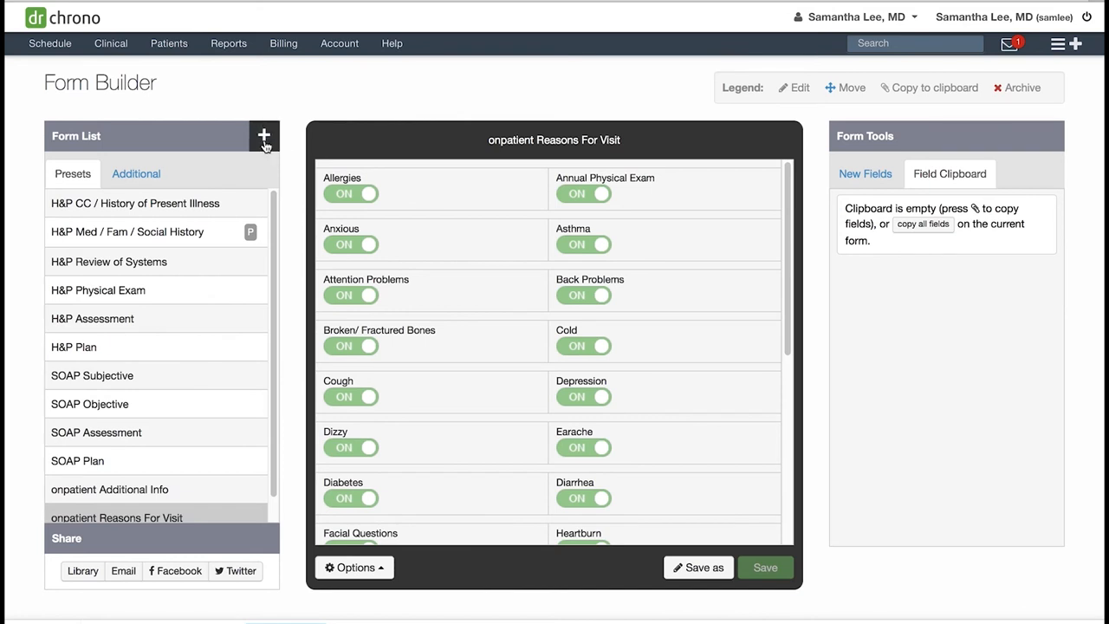
# - Create a new blank form titled 'New Patient Assessment' and list the New Fields types
pyautogui.click(136, 174)
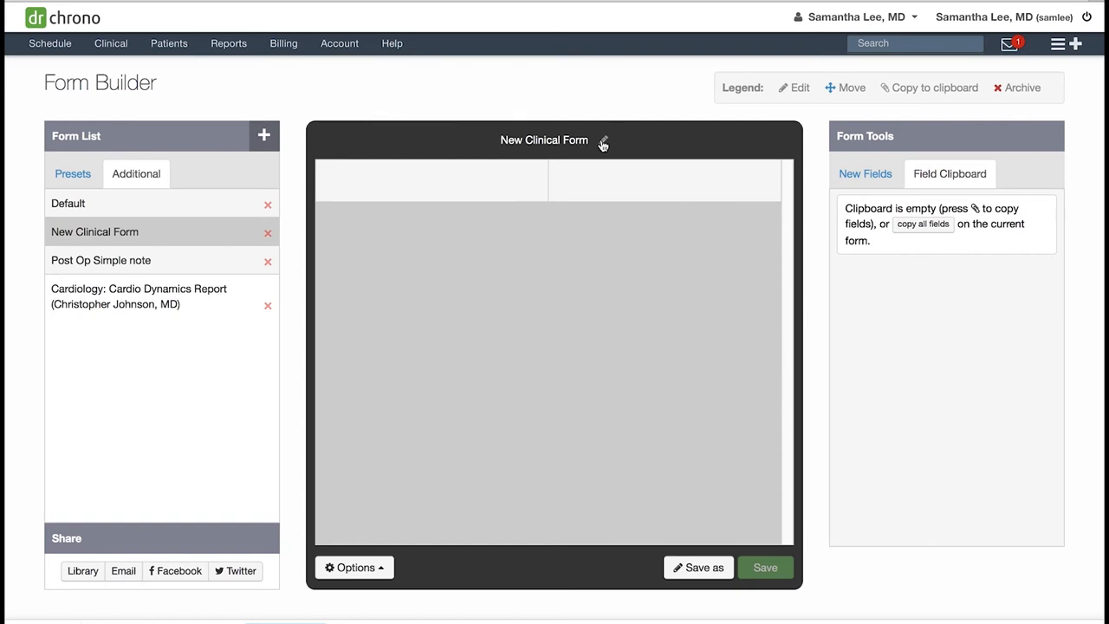
pyautogui.click(603, 140)
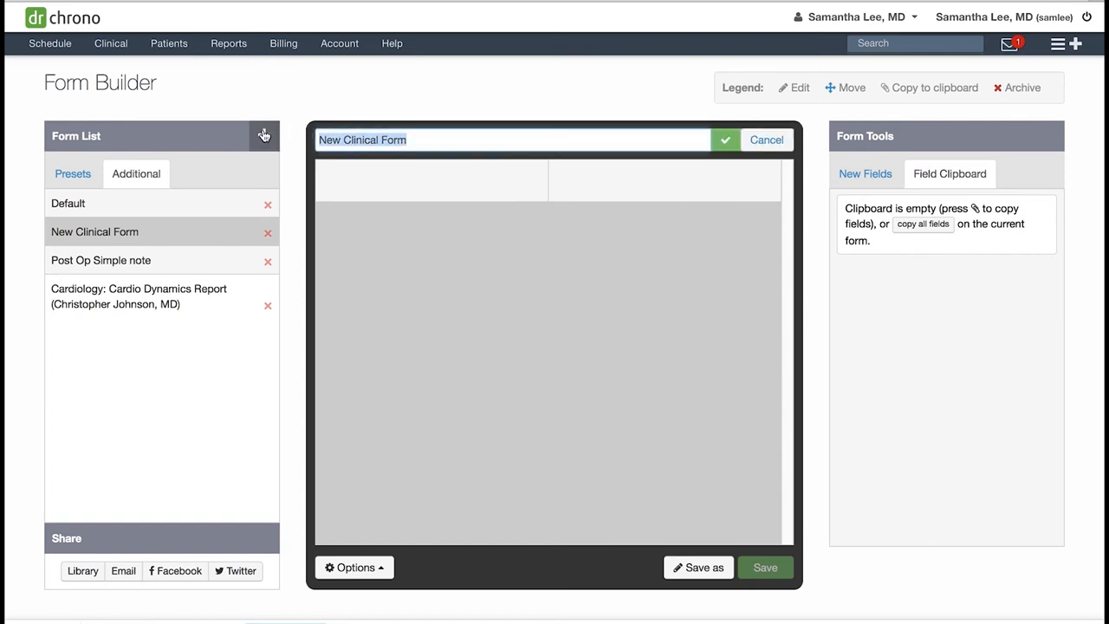
pyautogui.write('New Patient')
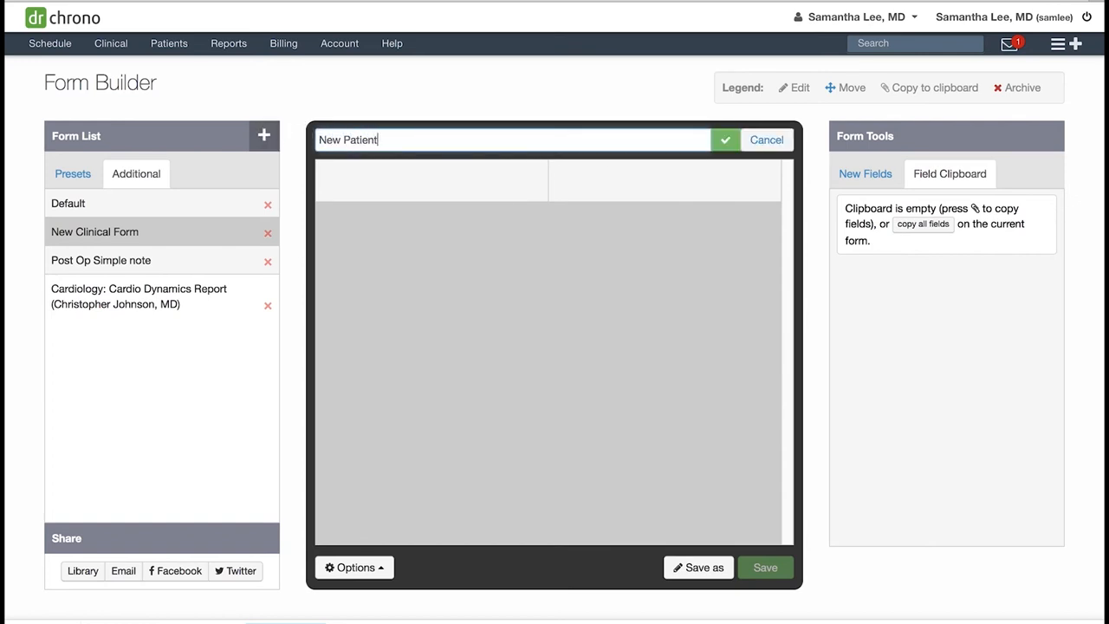
pyautogui.write('Assessment')
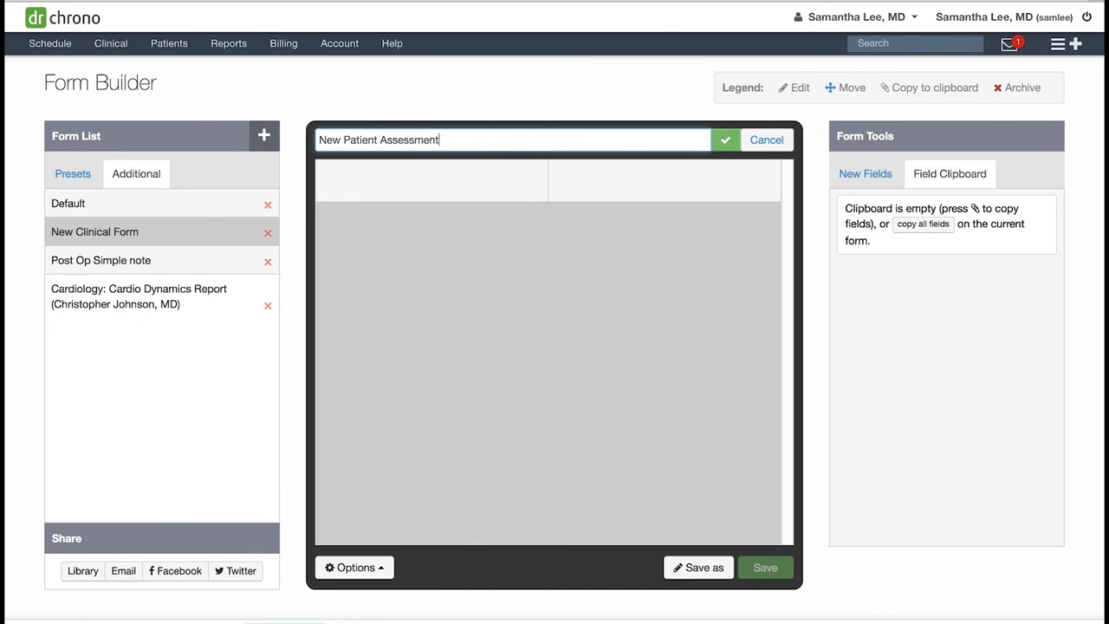
pyautogui.click(864, 173)
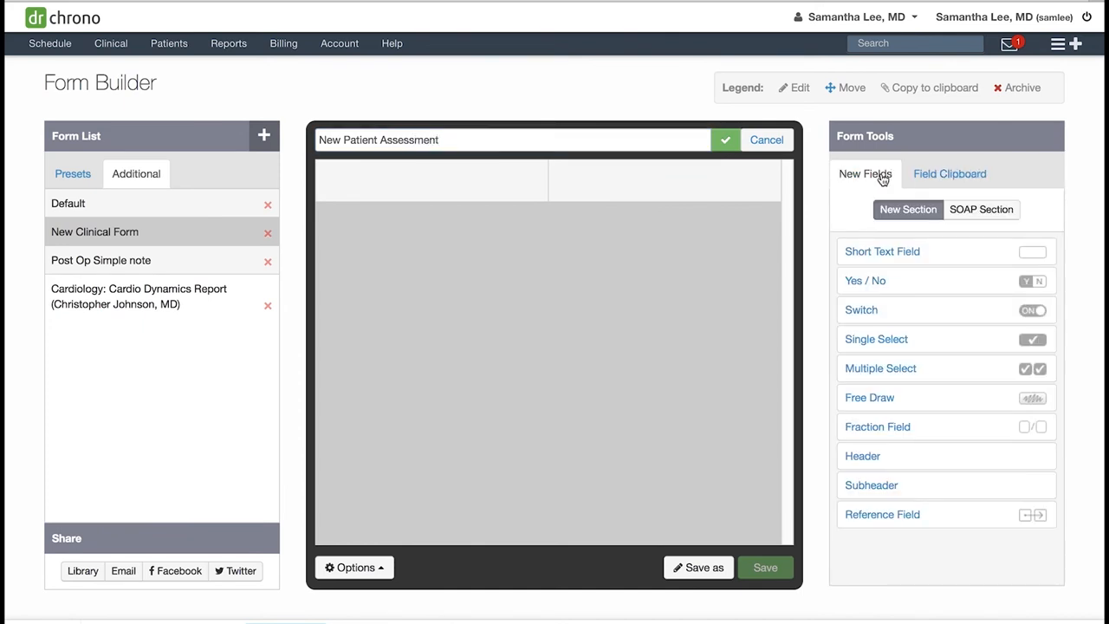
pyautogui.moveTo(947, 252)
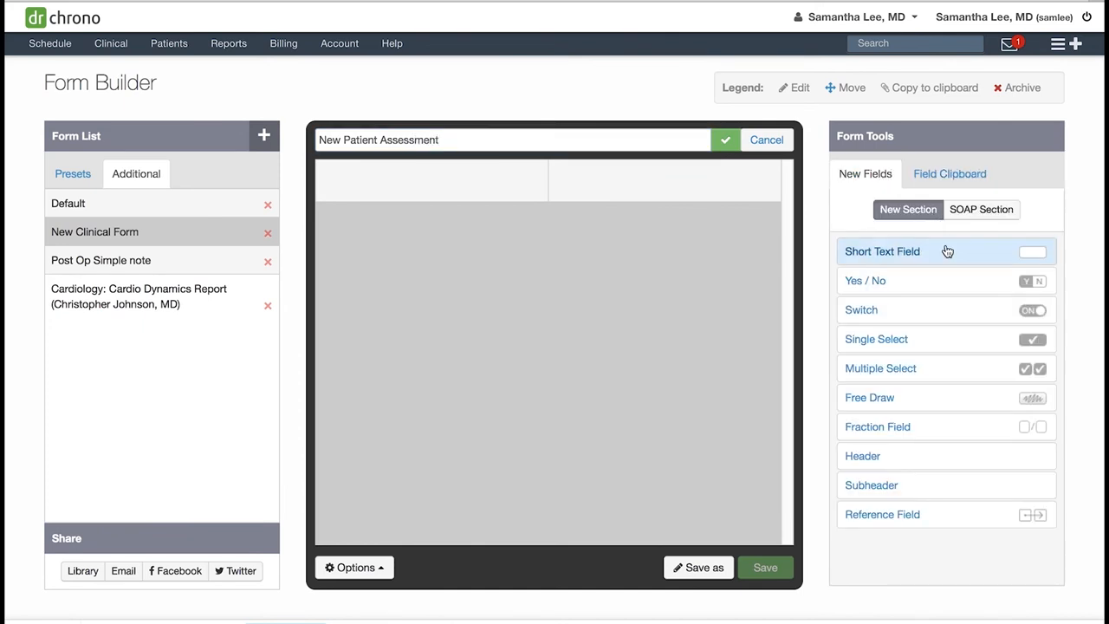
# - Place a Short Text Field in the first cell of the New Patient Assessment form
pyautogui.click(882, 252)
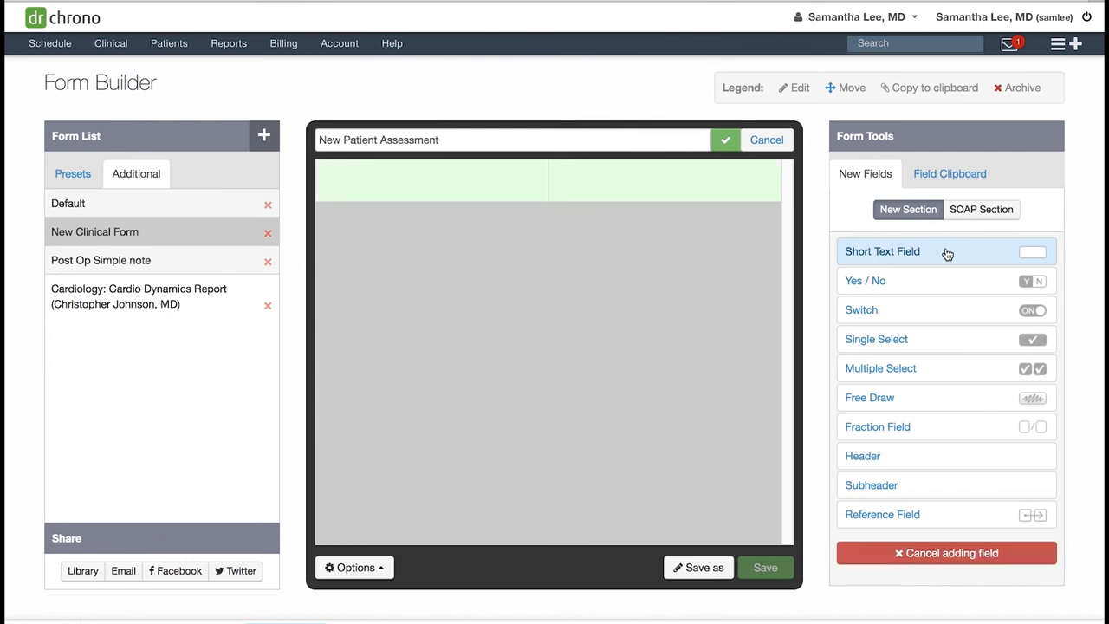
pyautogui.click(882, 251)
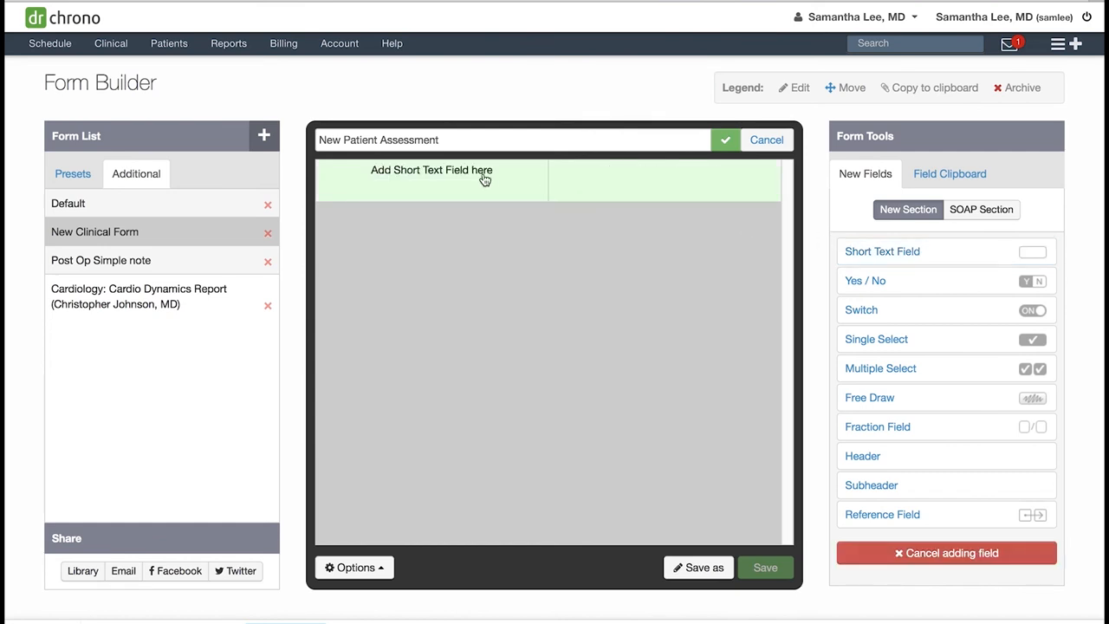
pyautogui.click(431, 170)
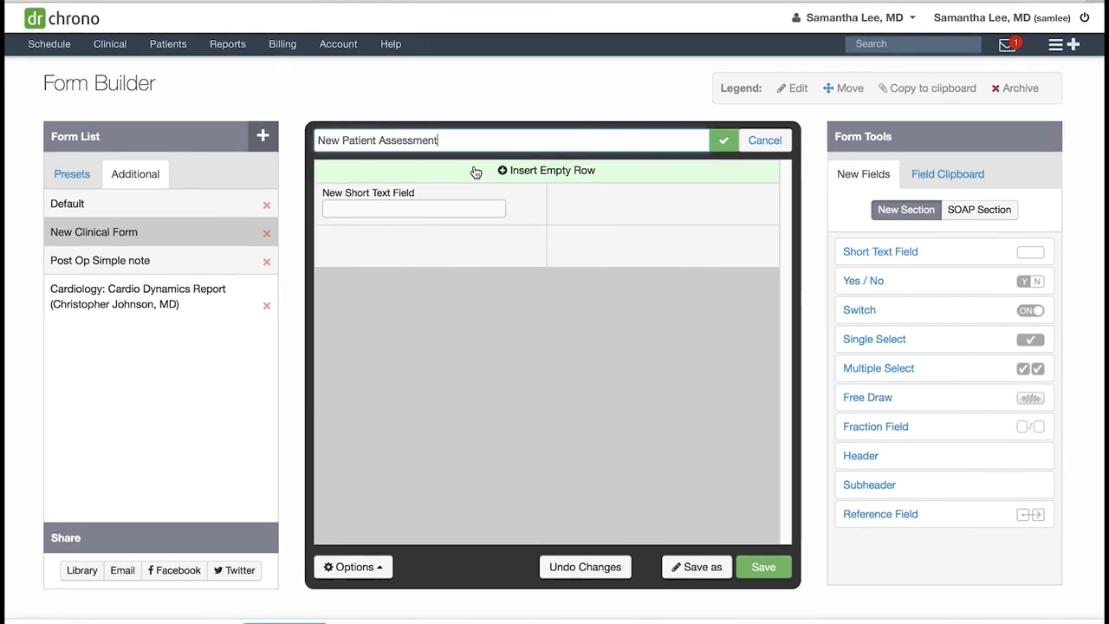
pyautogui.moveTo(478, 172)
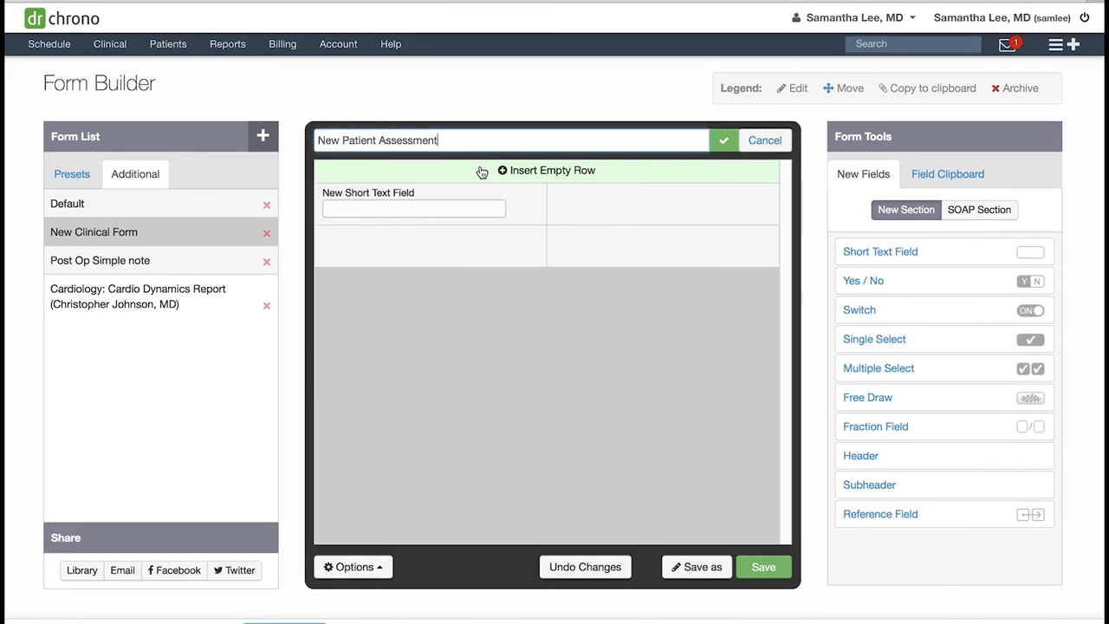